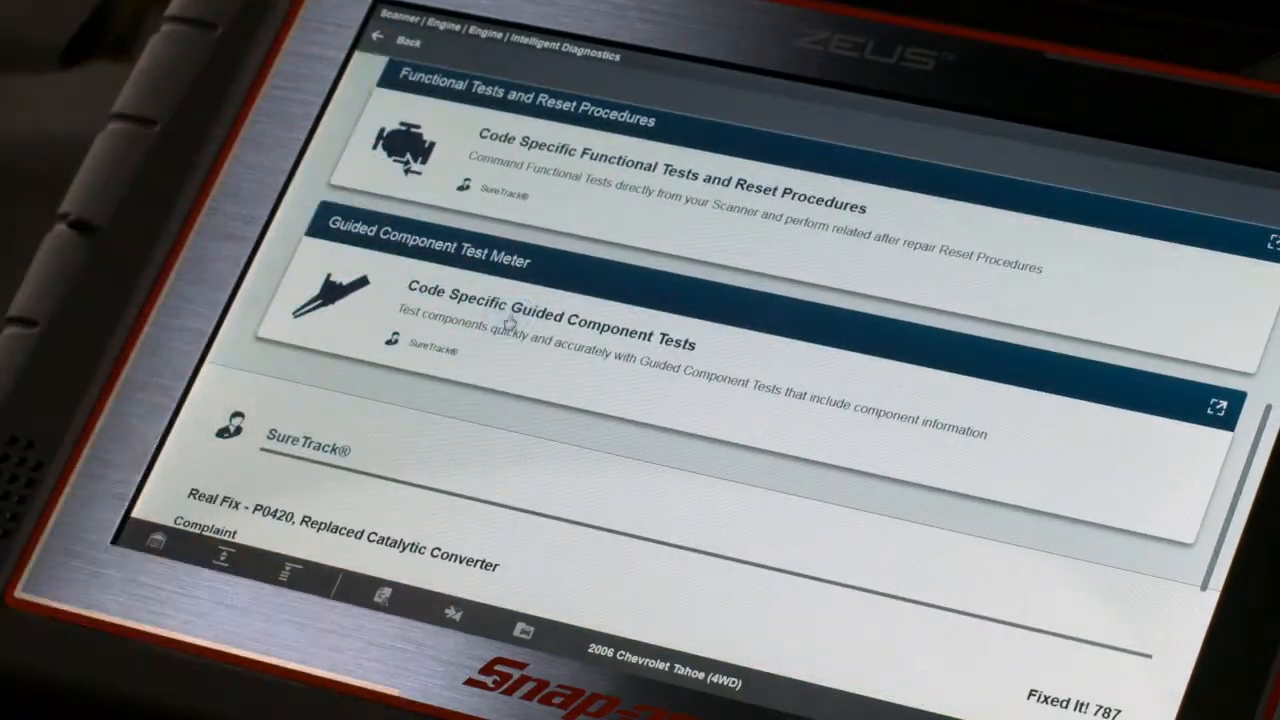
Step: Open code-specific tests for the Rear O2 (B2-S2) sensor, then Guided Component Tests from home
left_click(550, 310)
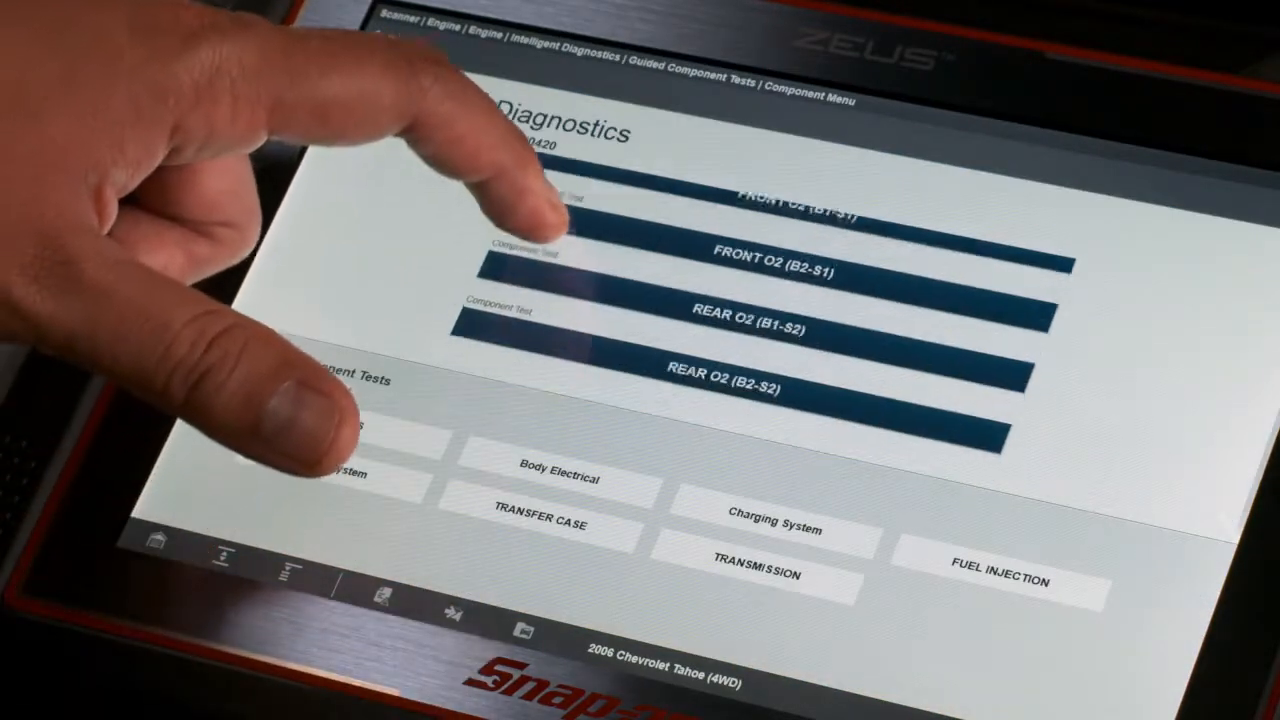
left_click(720, 390)
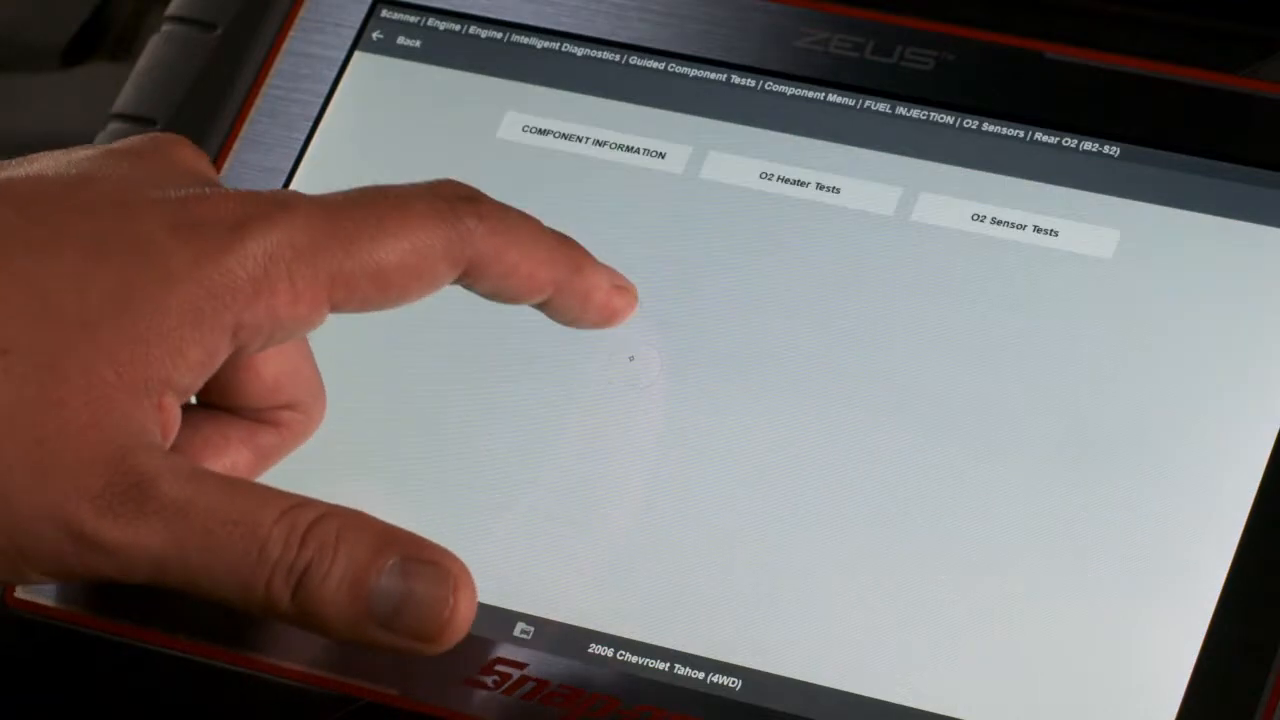
left_click(592, 155)
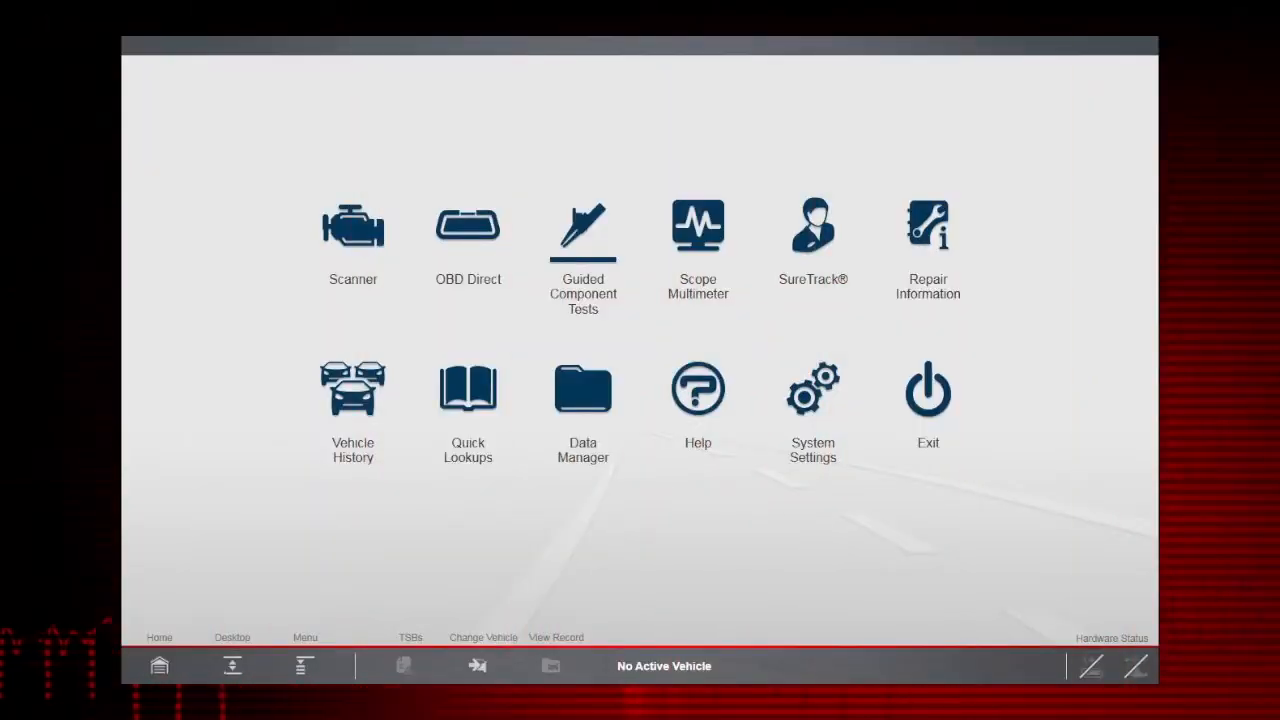
left_click(583, 224)
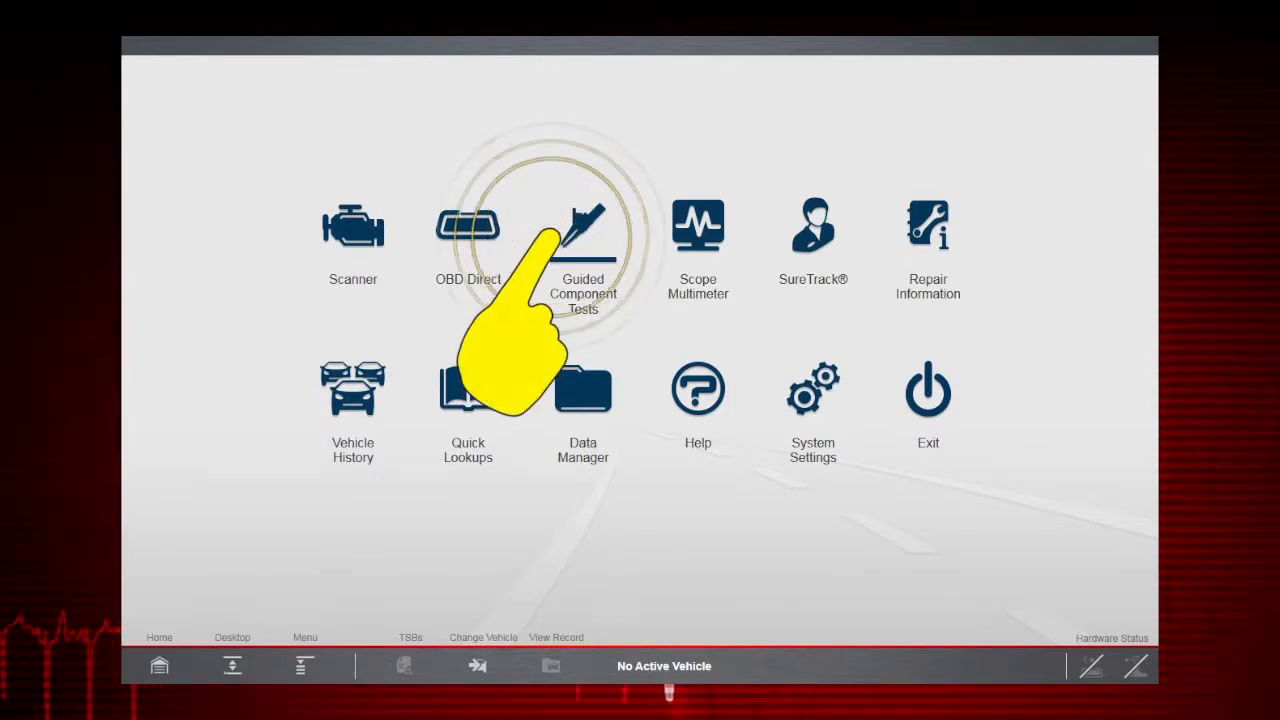
left_click(583, 224)
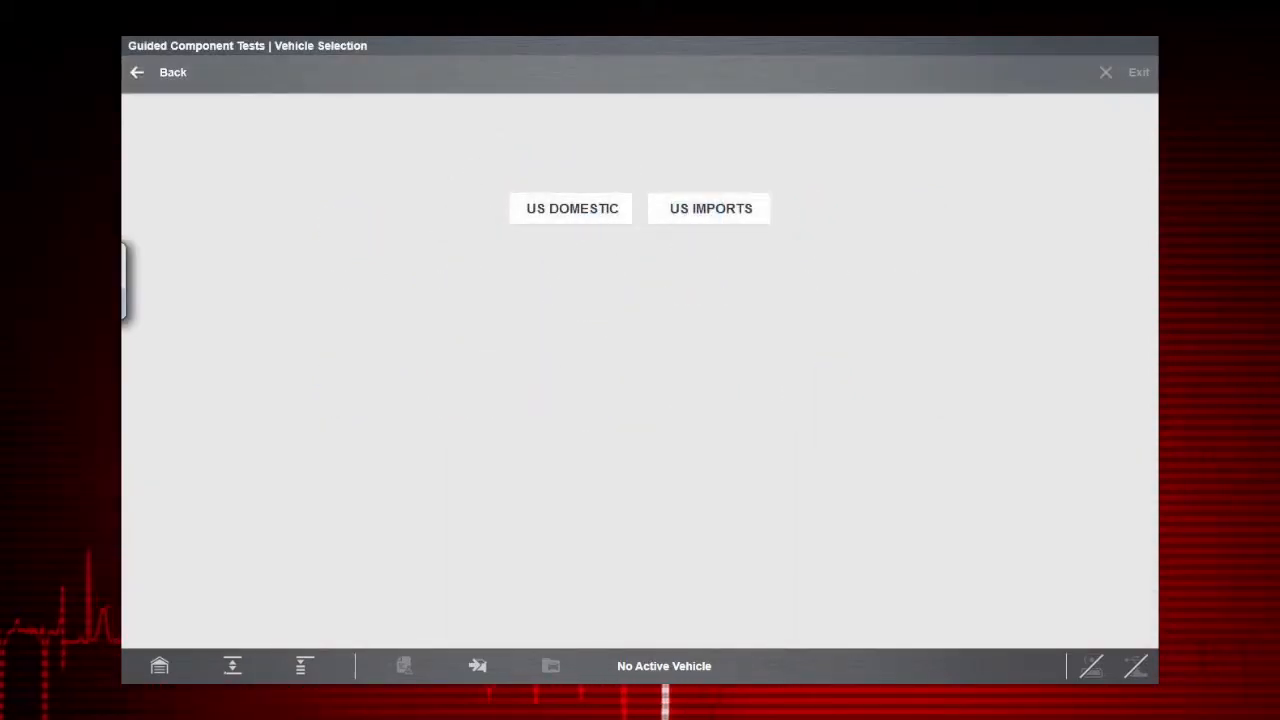